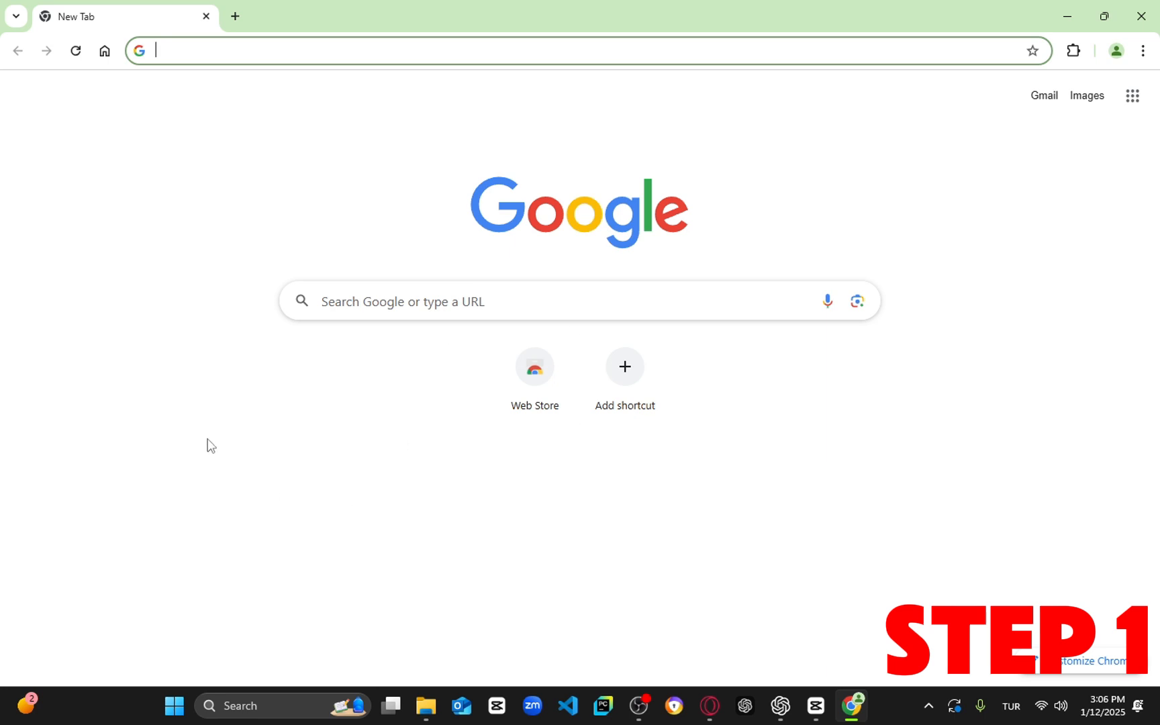
mouse_move(596, 455)
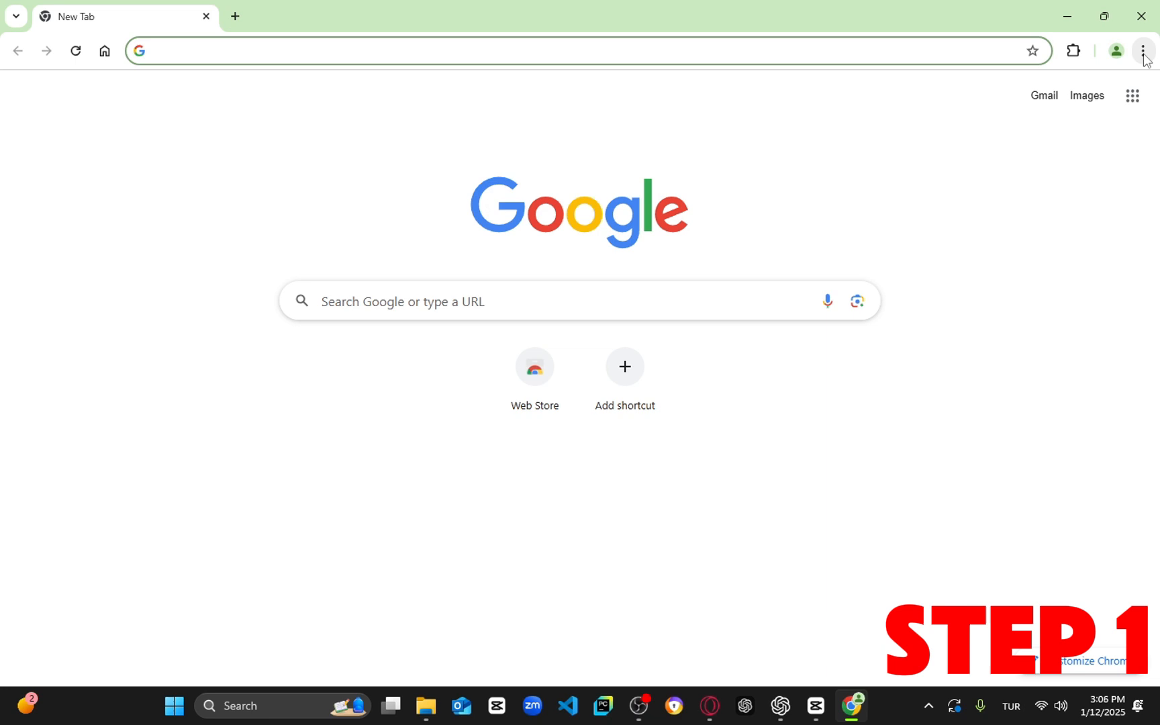
- Bring up Chrome's main menu with the More tools submenu showing
click(1143, 50)
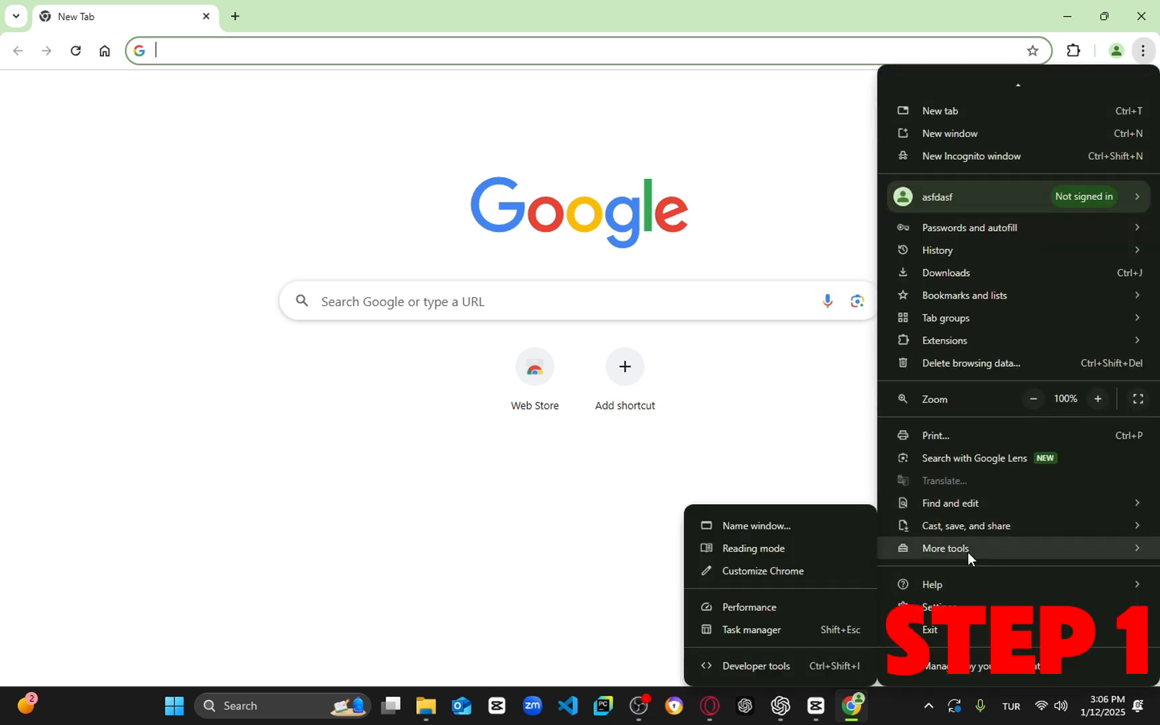
- Show Chrome's Task Manager process list and select the Tab: New Tab process
click(750, 630)
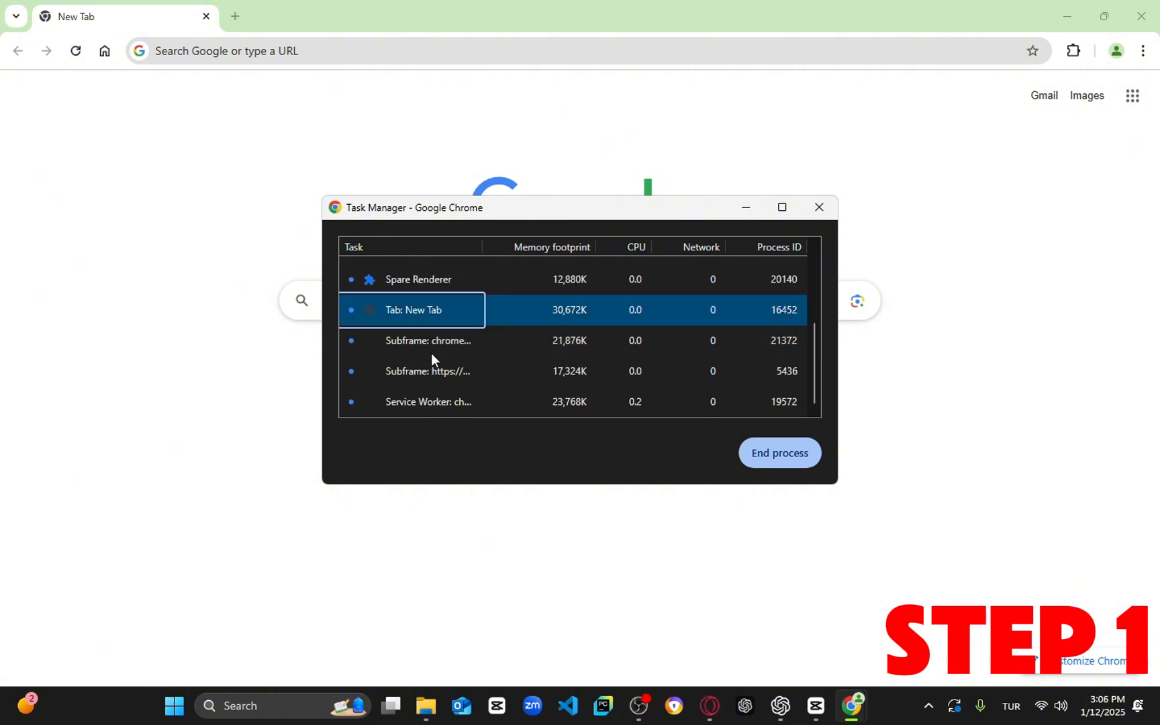
scroll(down, 3)
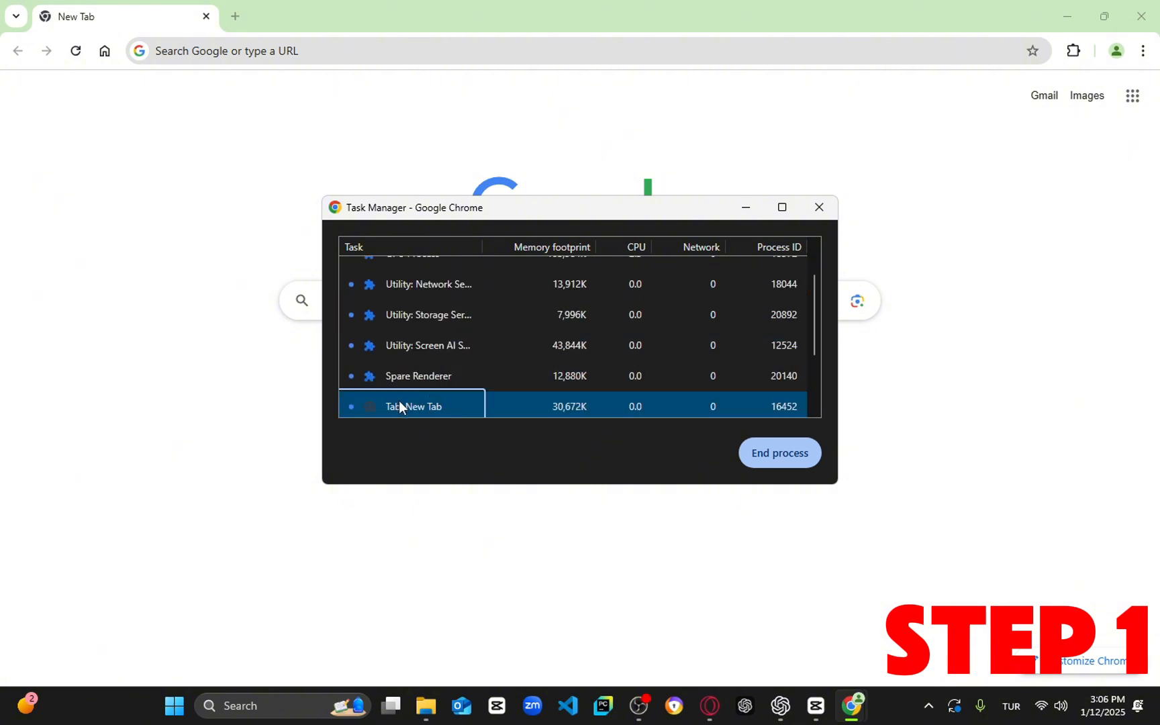
scroll(down, 3)
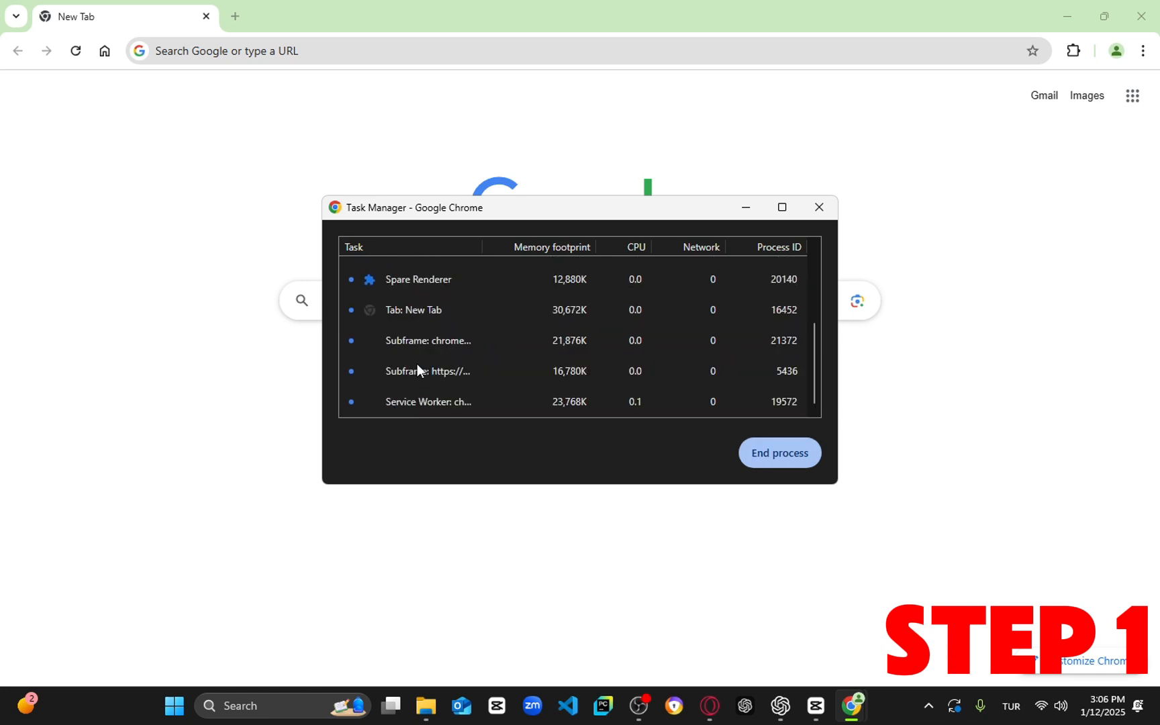
click(415, 309)
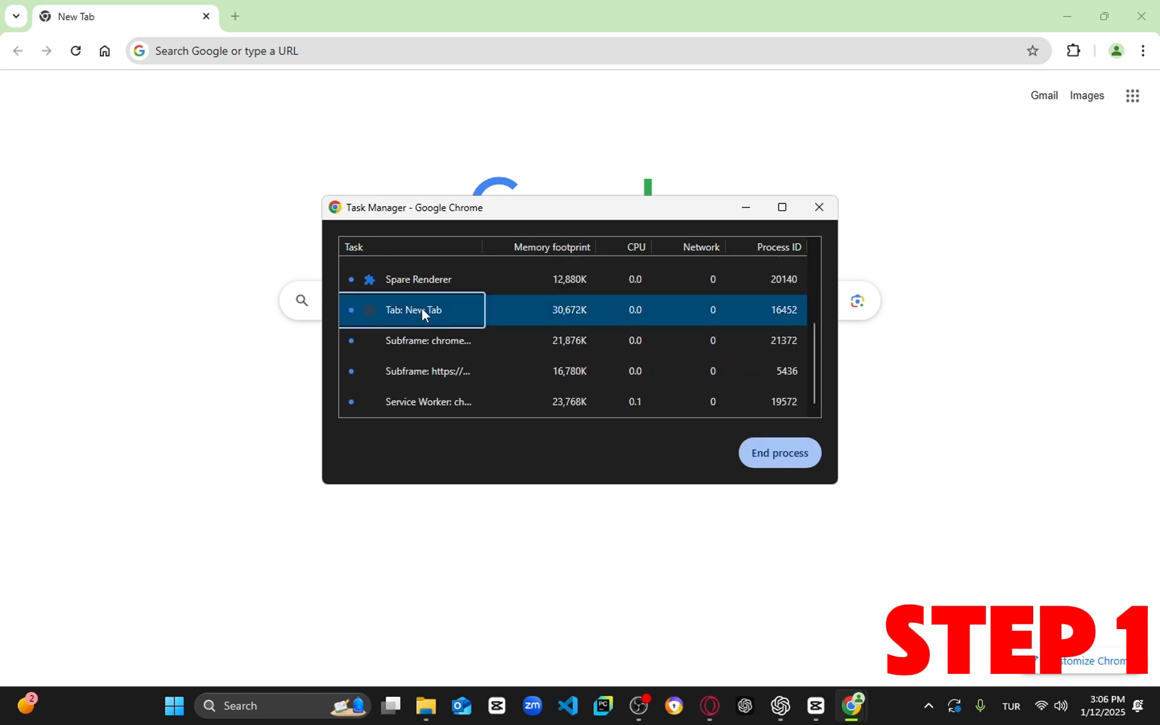
mouse_move(442, 309)
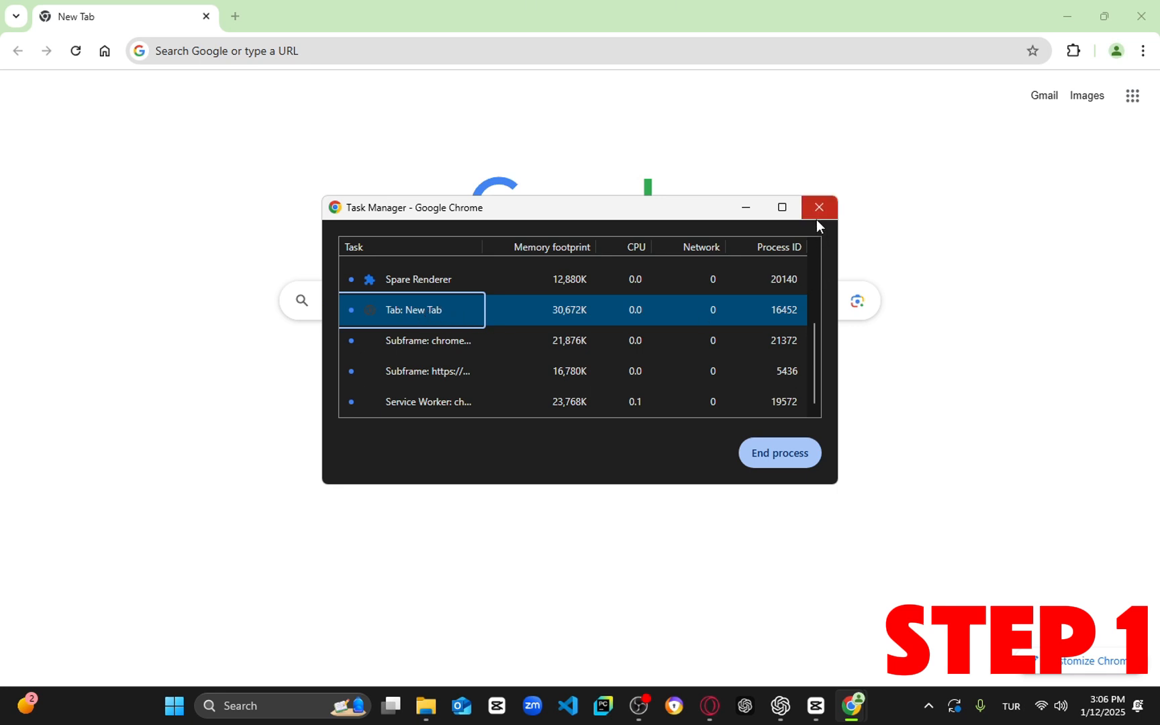
- In Settings > System, switch off 'Continue running background apps when Google Chrome is closed'
click(818, 207)
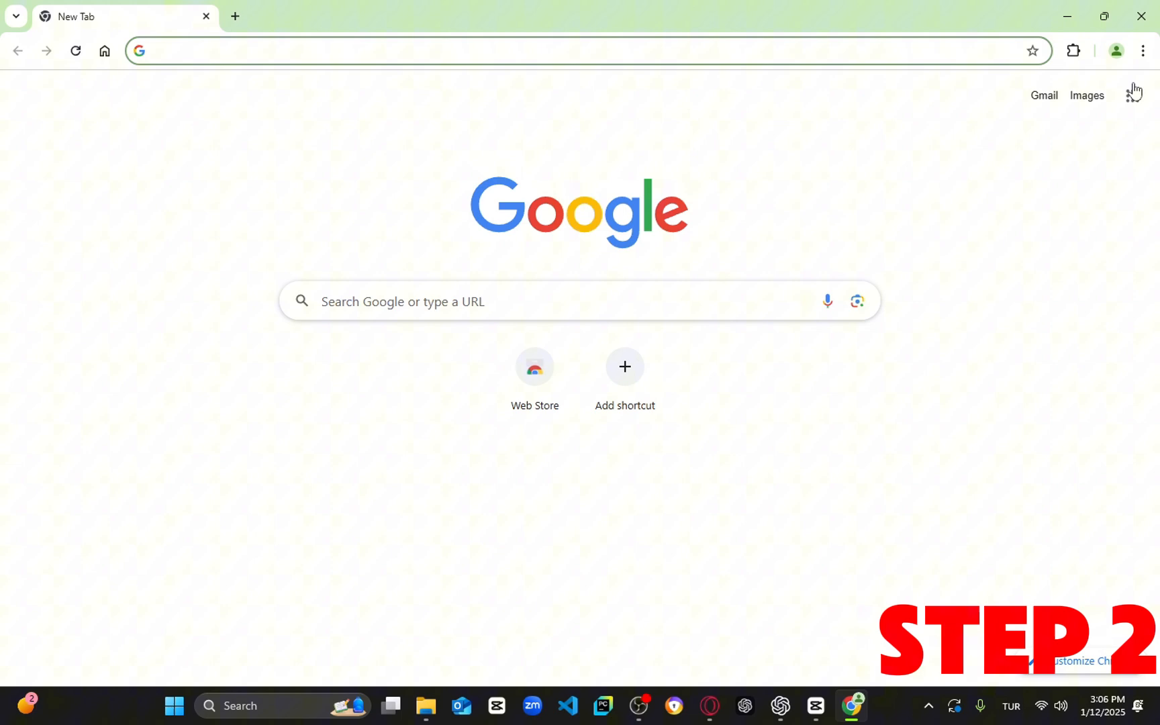
click(1142, 50)
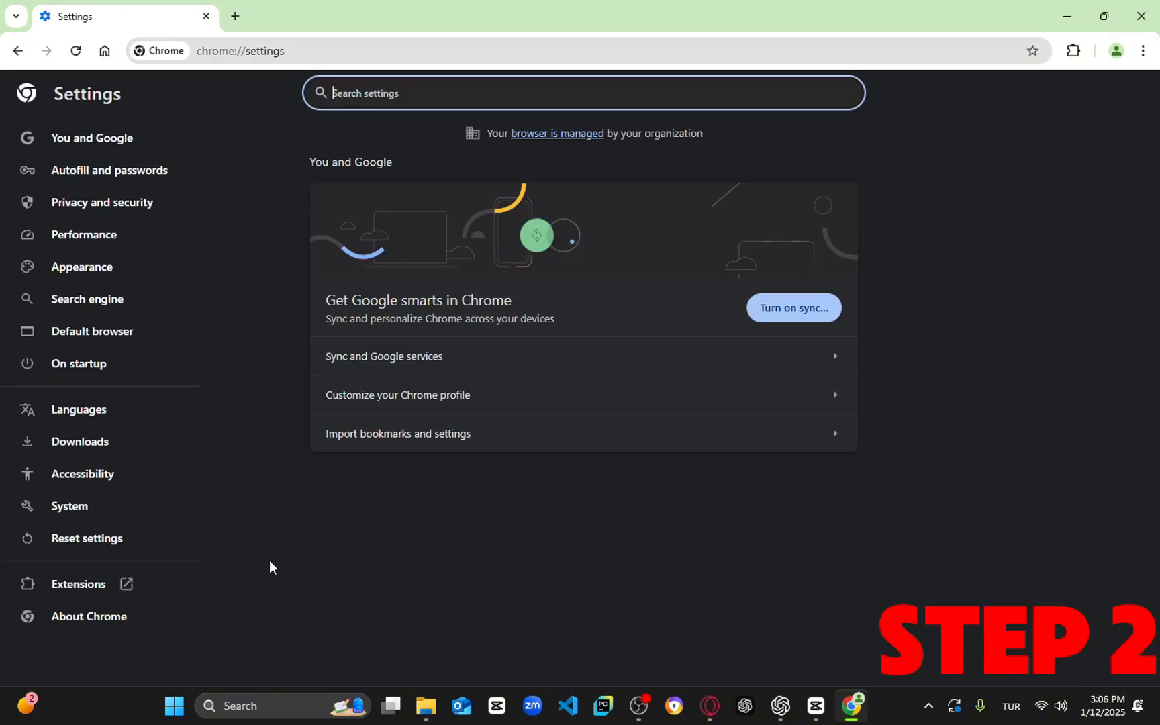
mouse_move(69, 507)
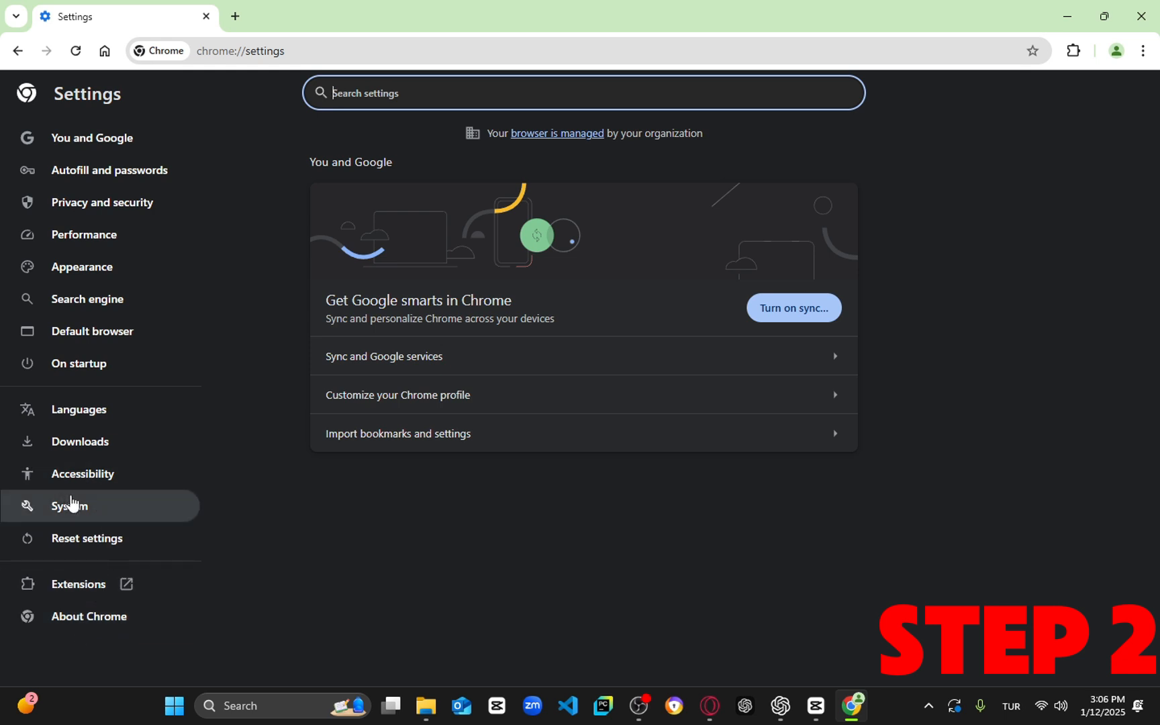
click(70, 505)
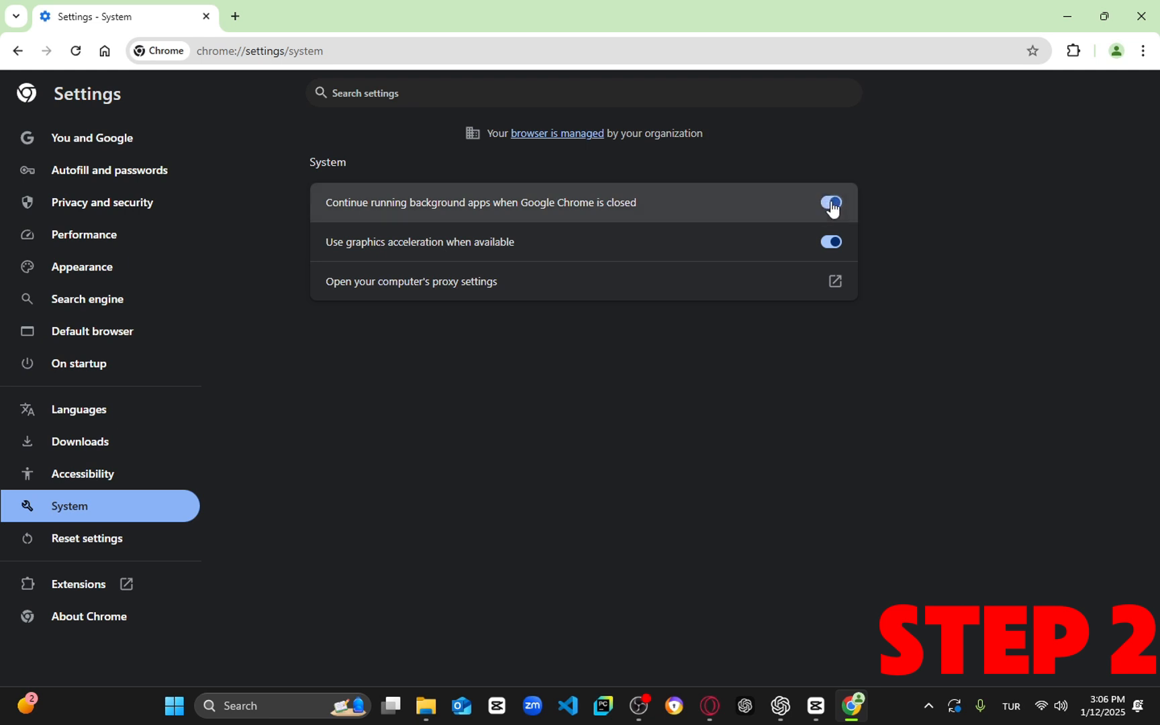
click(830, 202)
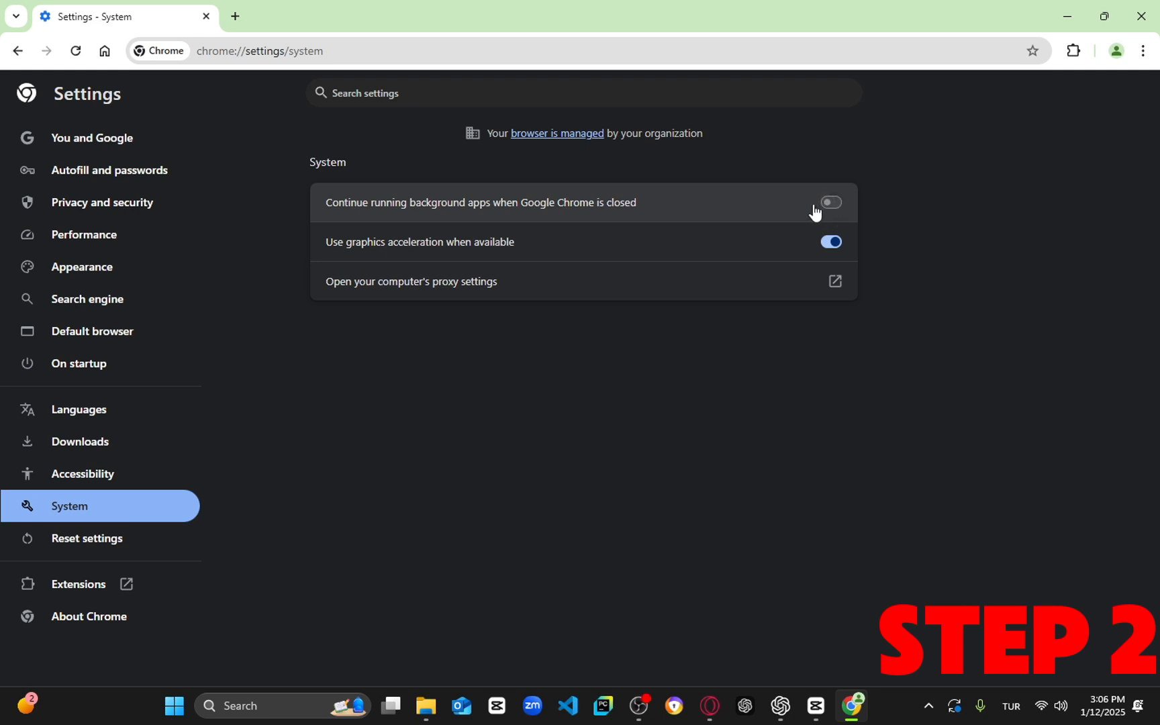
mouse_move(840, 193)
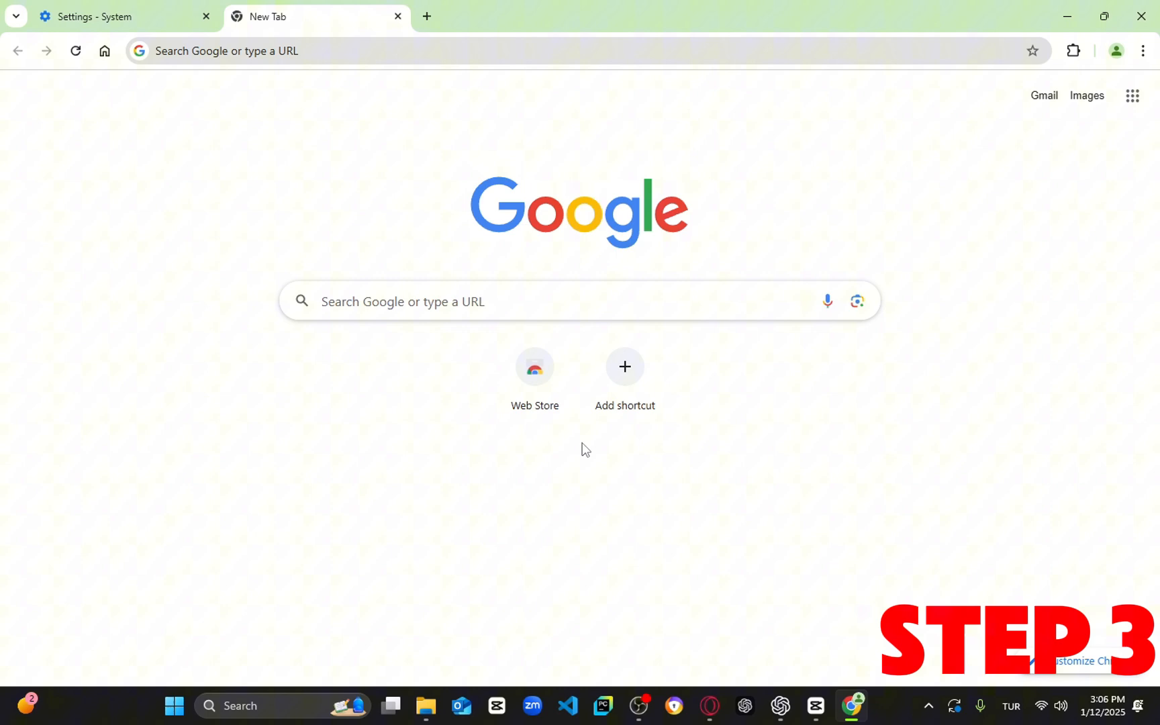
- On Manage Extensions, disable and remove Adobe Acrobat, then dismiss its farewell page
click(1141, 50)
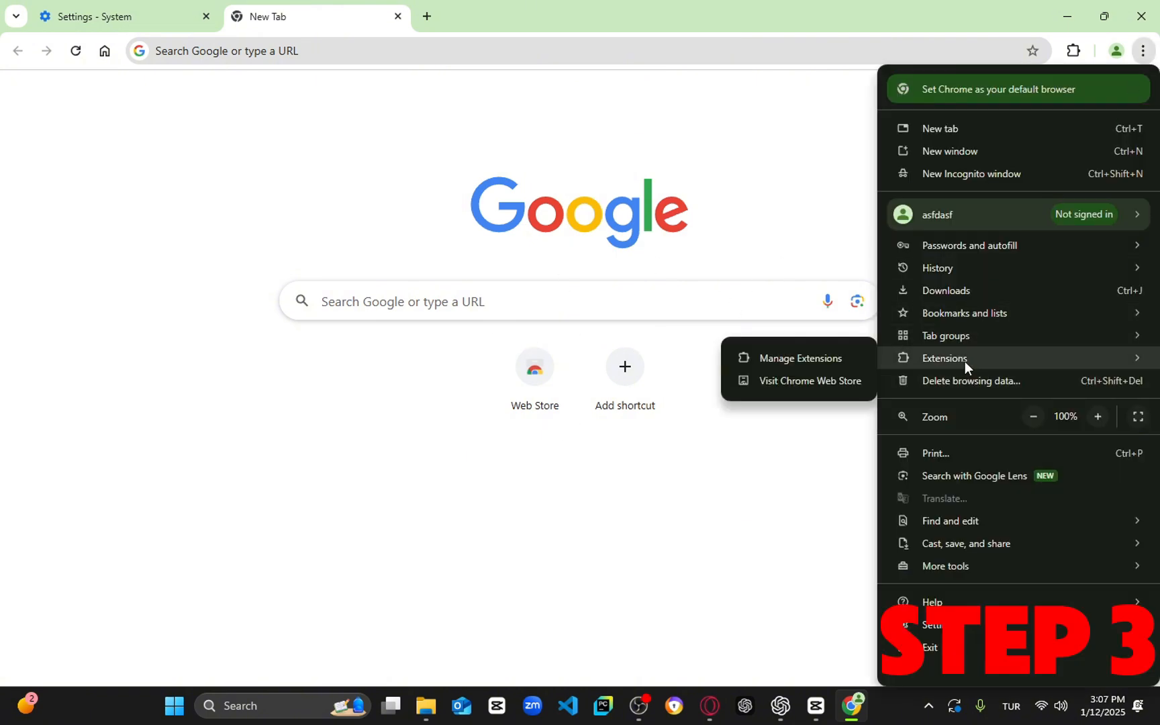
click(803, 361)
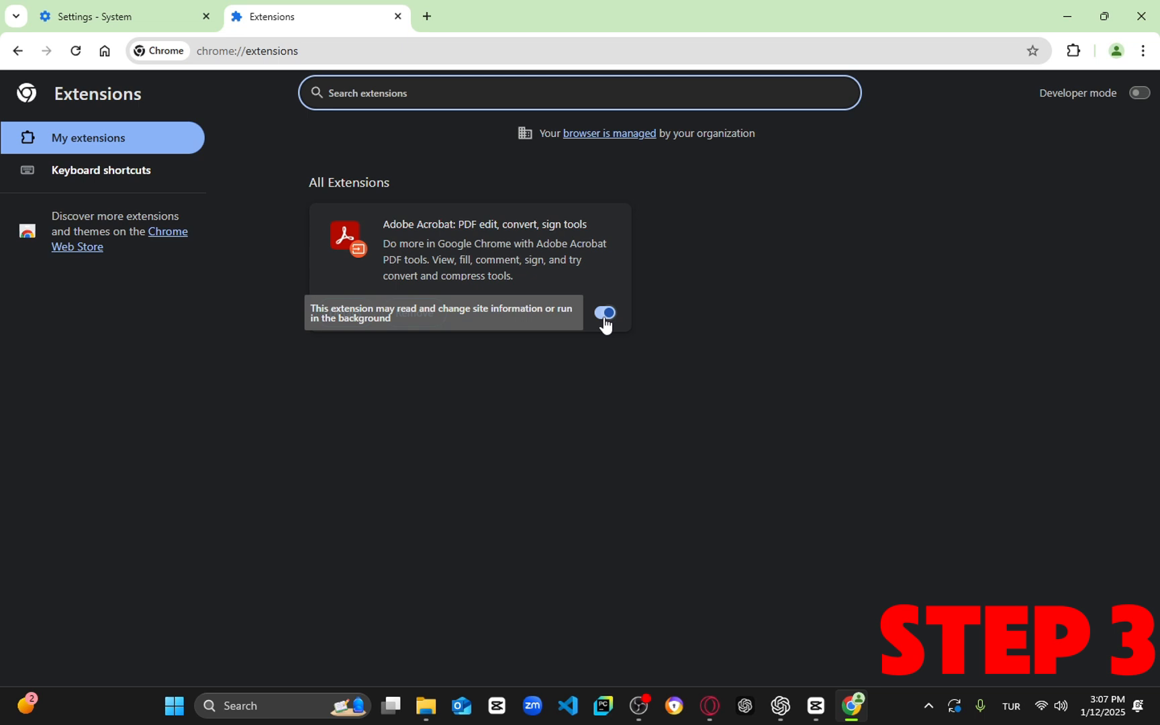
click(604, 313)
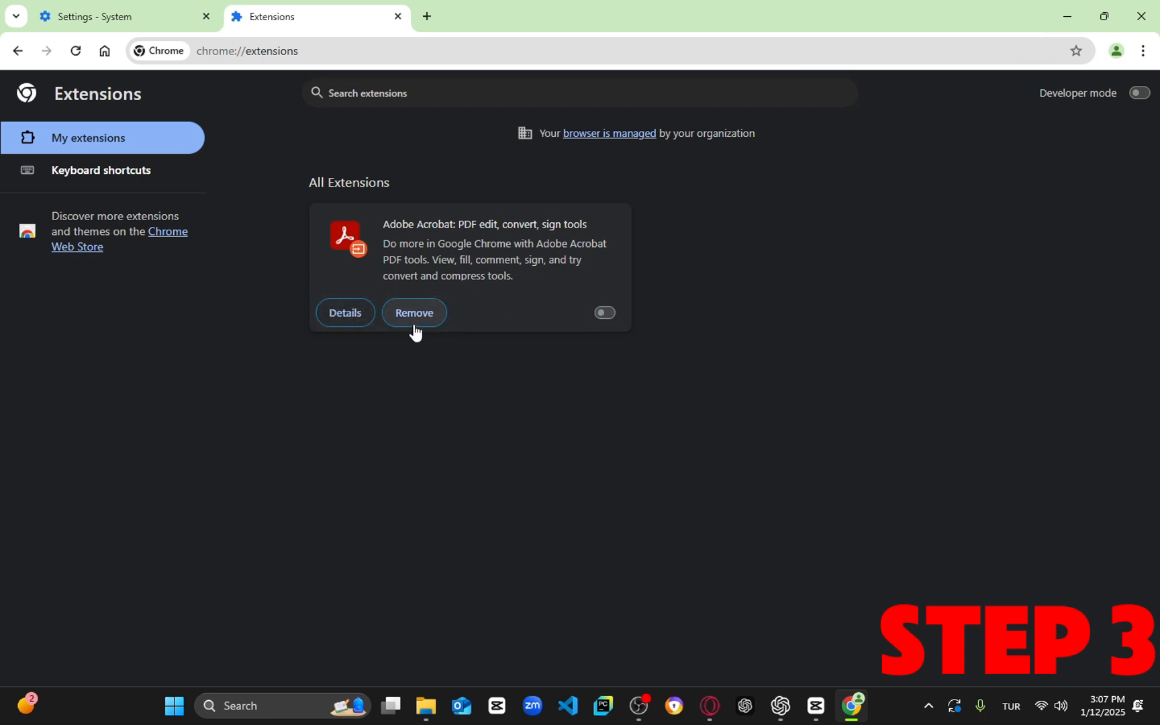
click(414, 313)
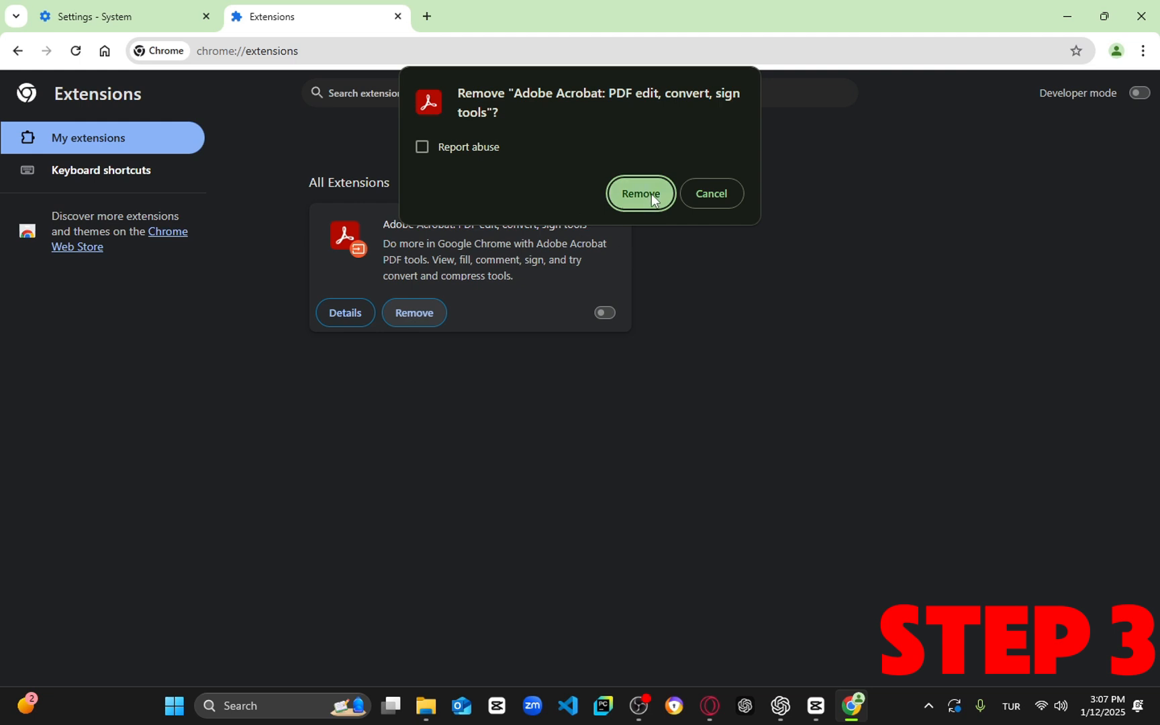
click(640, 194)
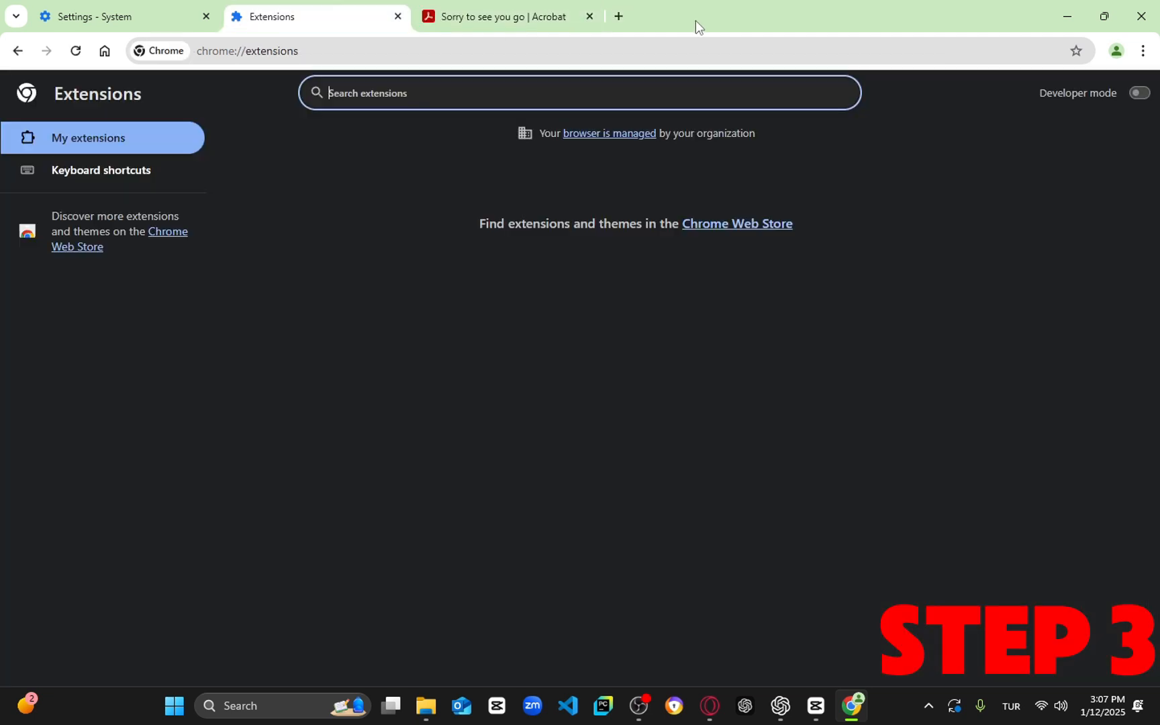
click(590, 16)
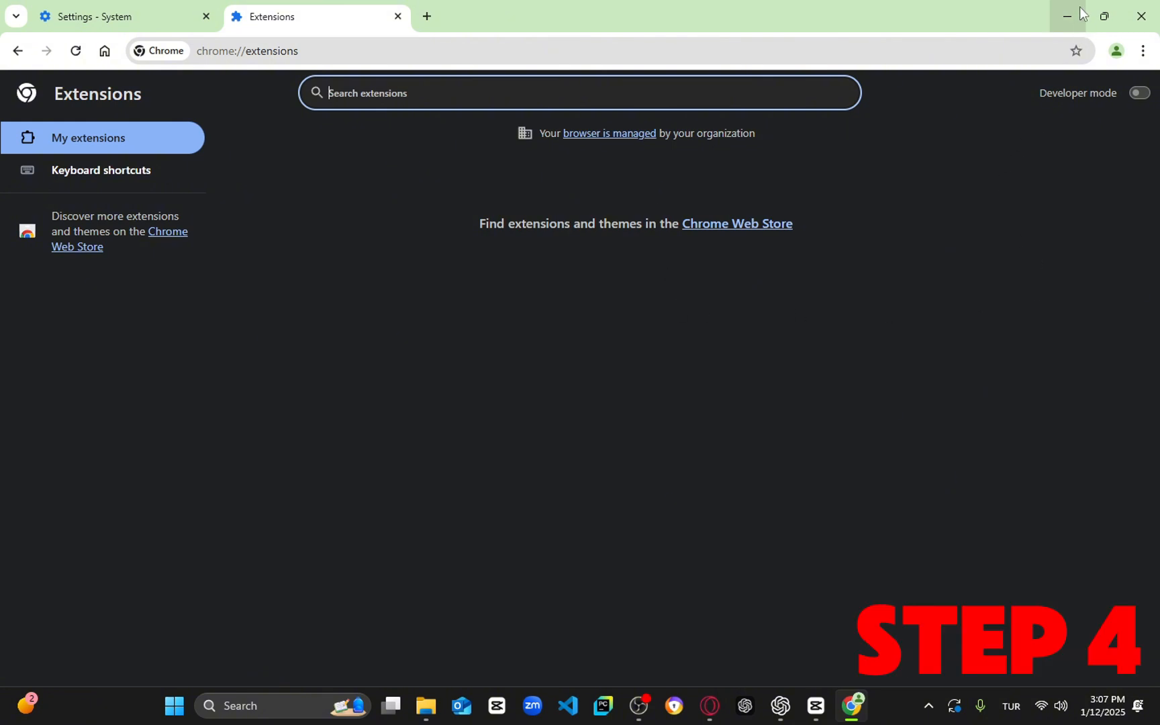
- On About Chrome, highlight version 131.0.6778.265 as up to date, then minimize Chrome
click(425, 16)
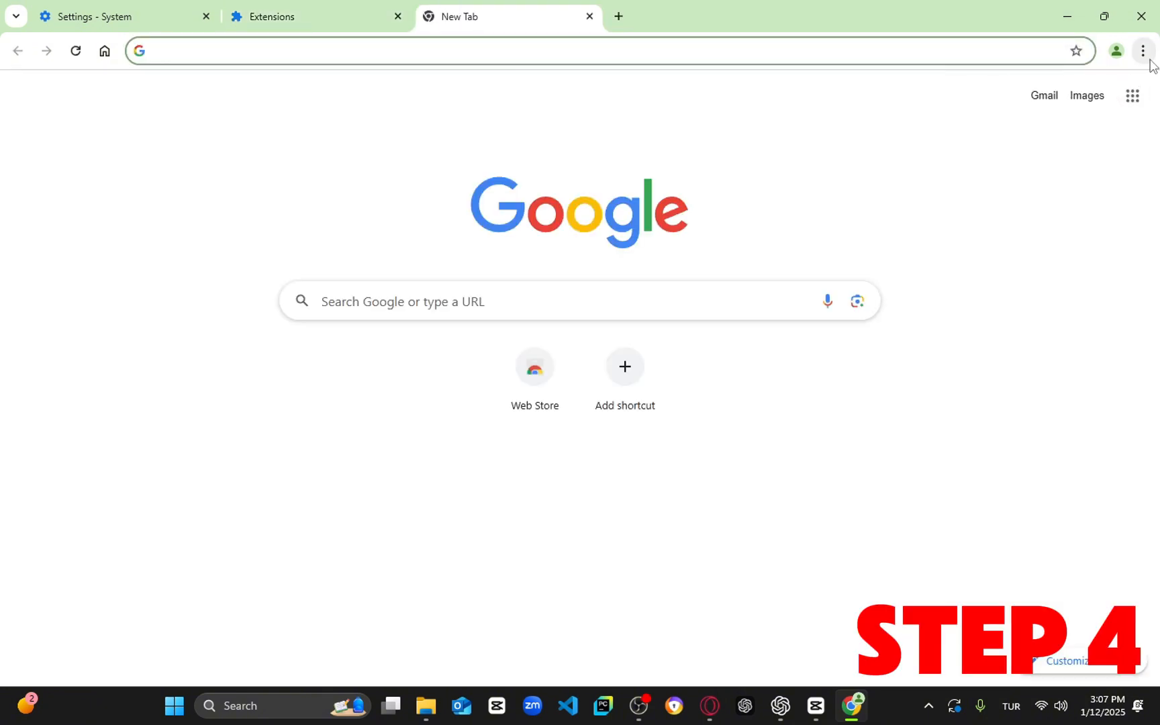
click(1141, 50)
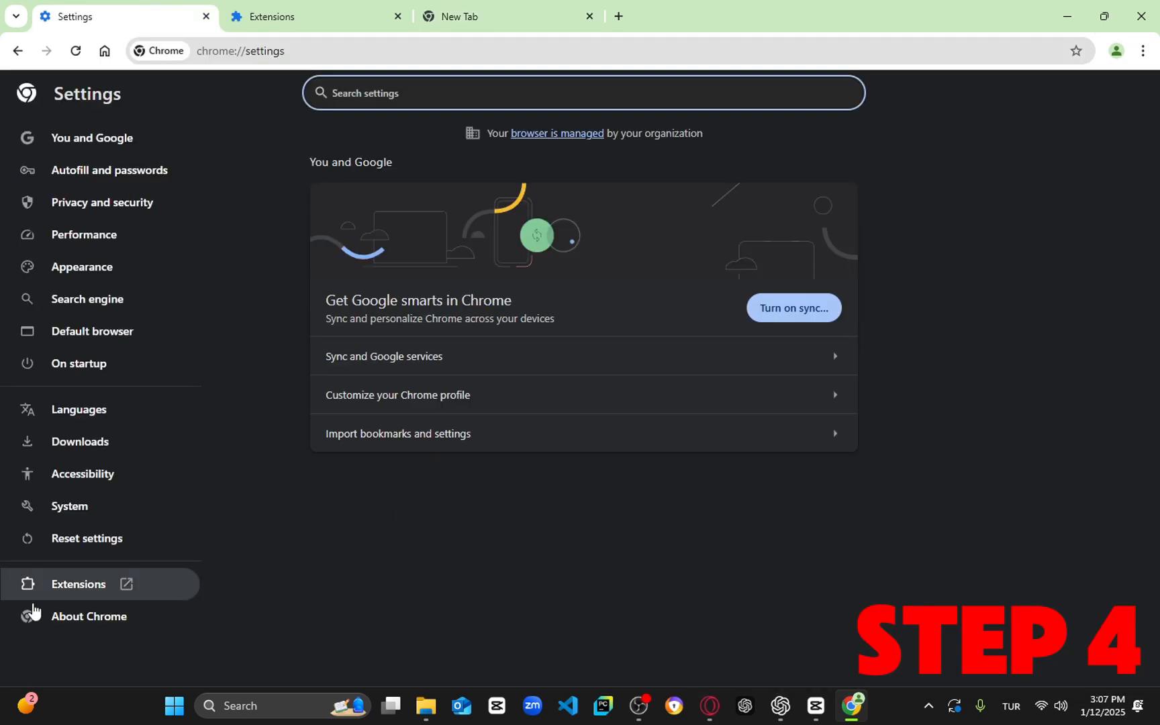
click(89, 616)
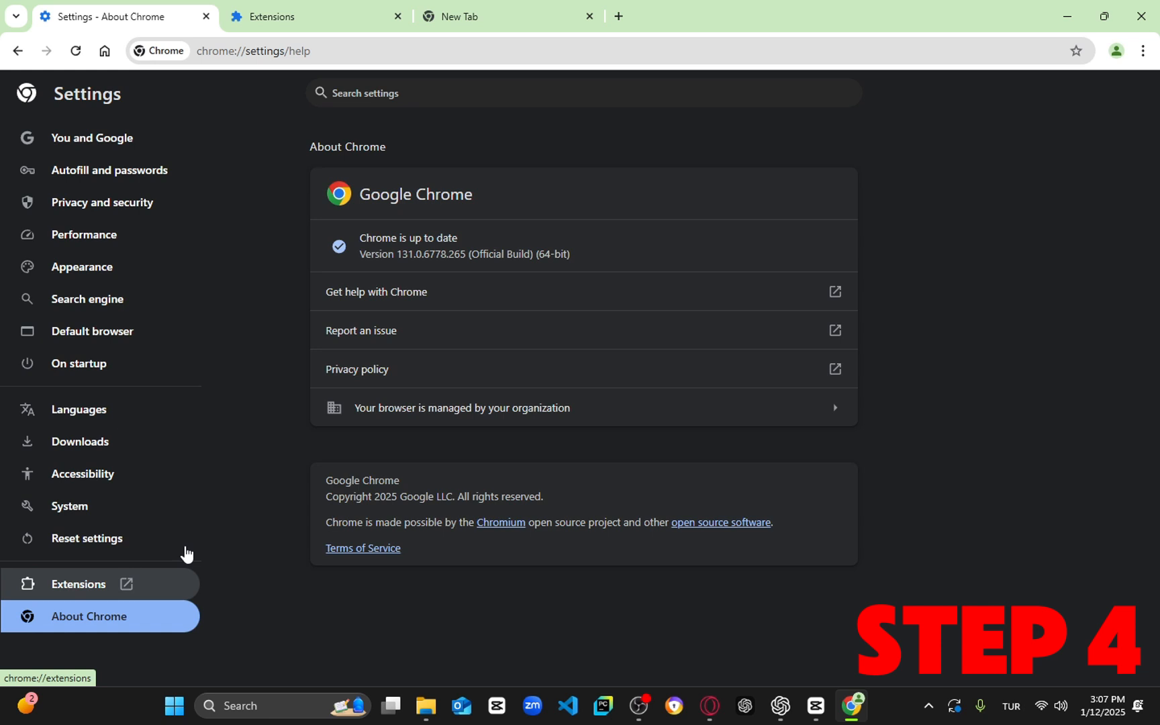
drag(445, 236, 570, 254)
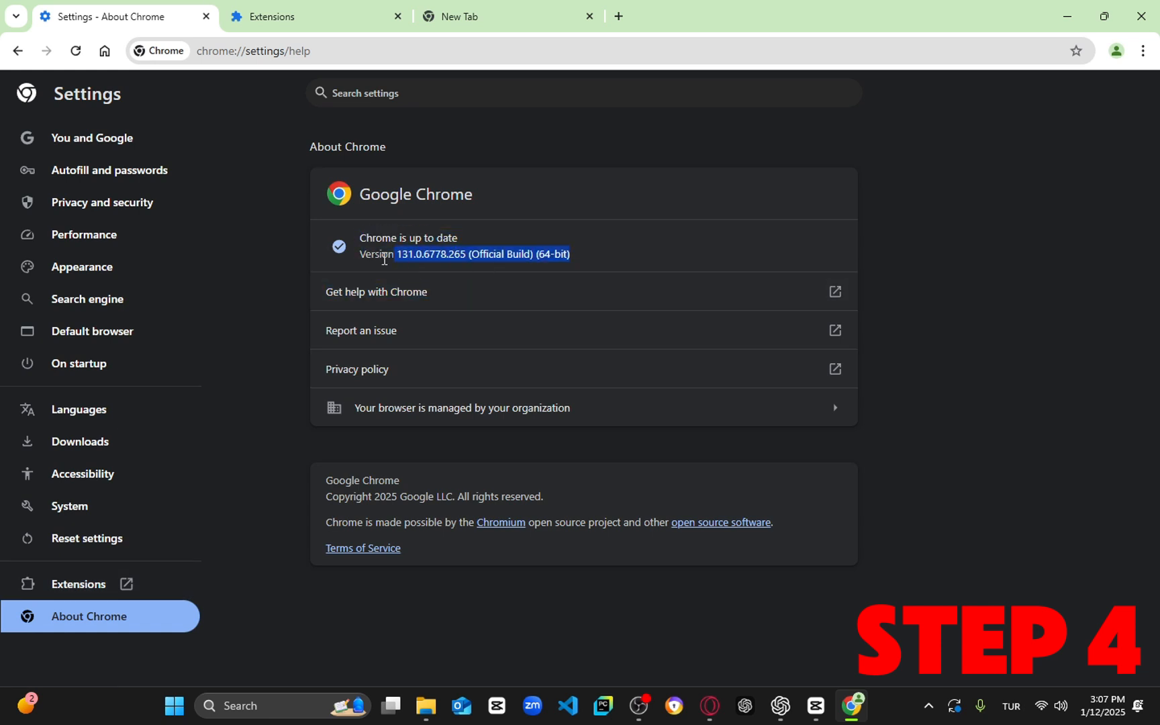
click(678, 230)
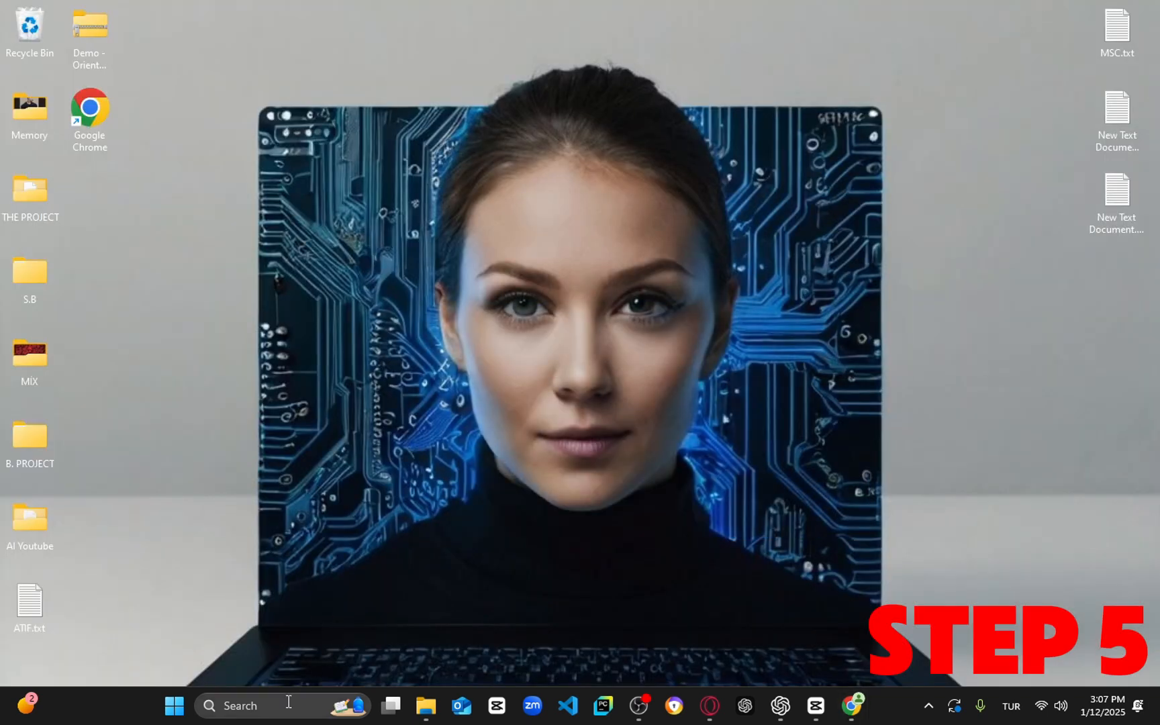
- Search the taskbar for 'check for updates' to reach Windows Update
text(che)
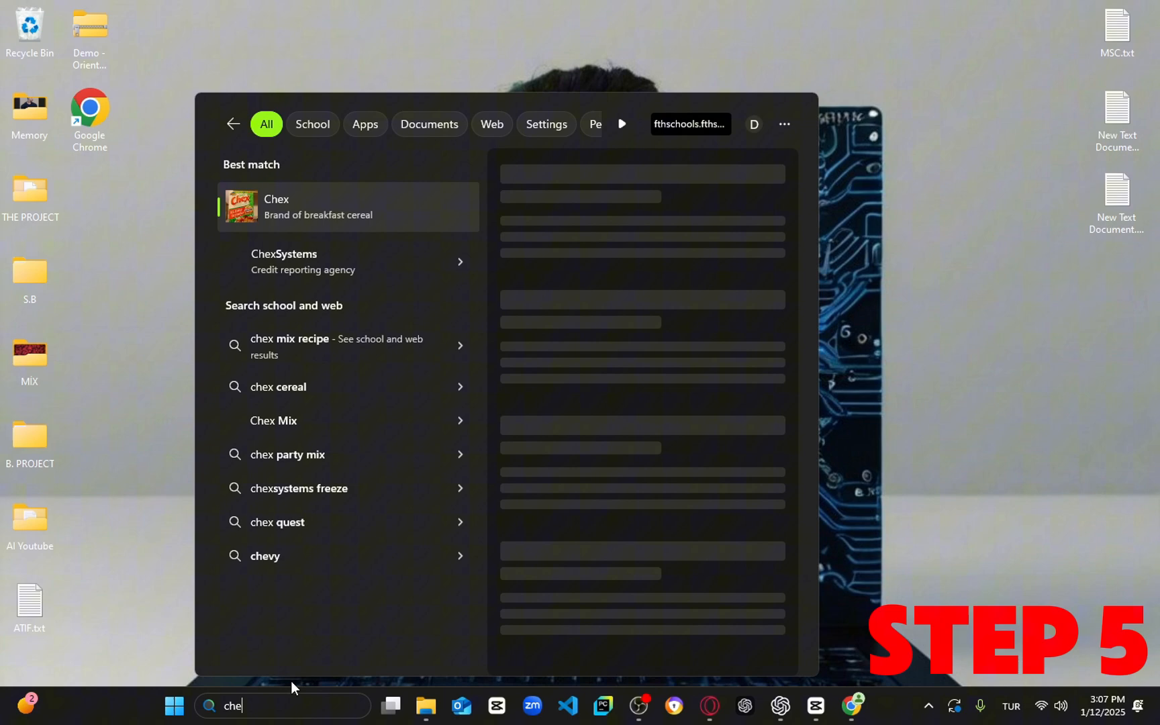
text(check for updates)
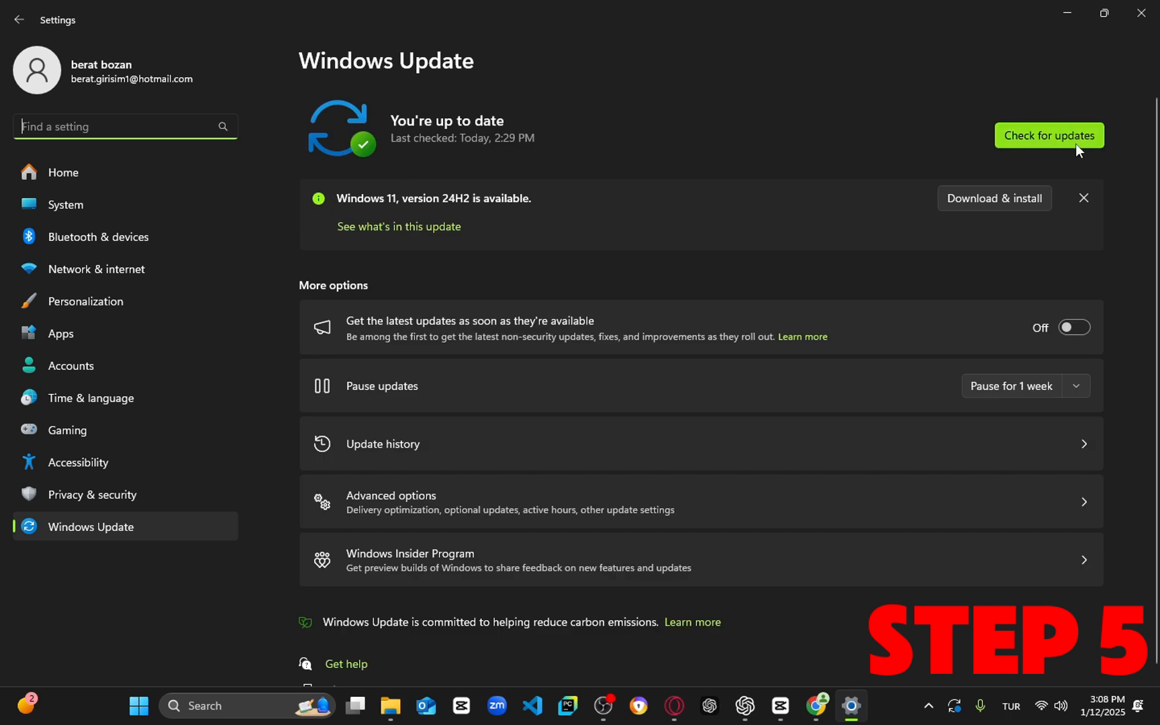
mouse_move(971, 215)
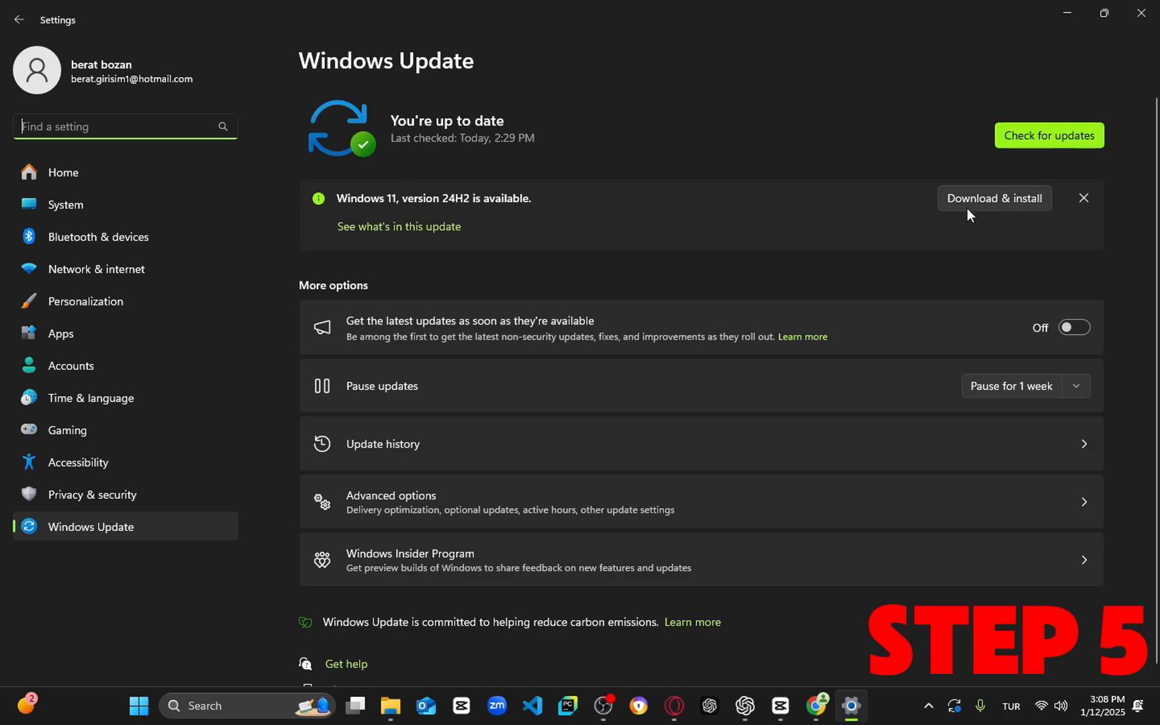